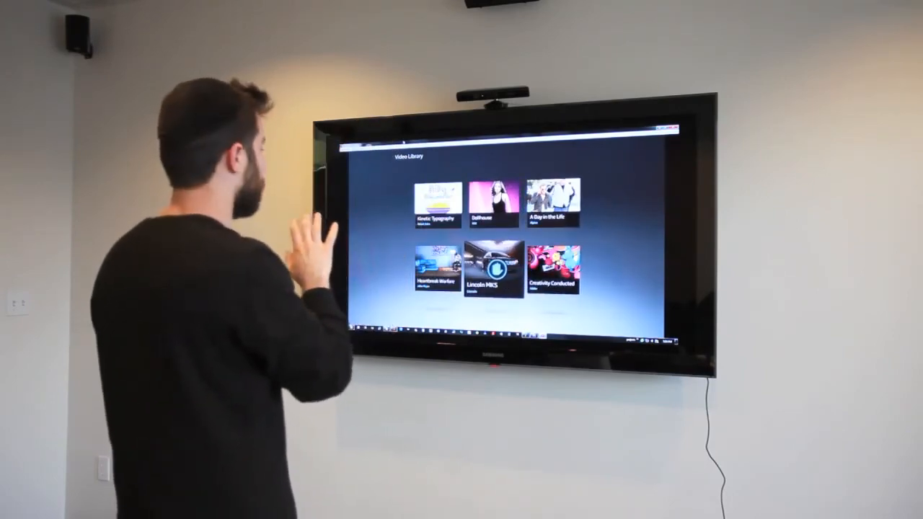
Open the Lincoln MKS video tile in the bottom row for full-size playback.
{"action": "left_click", "coordinate": [491, 271]}
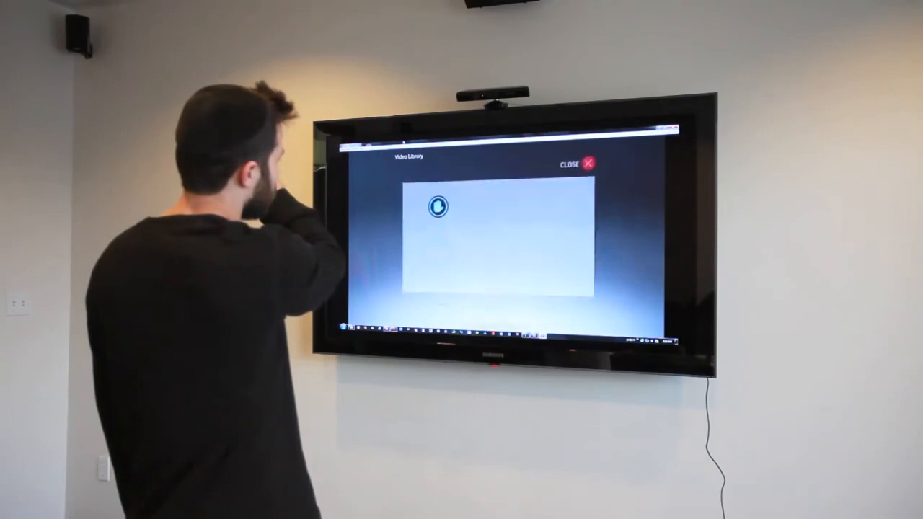